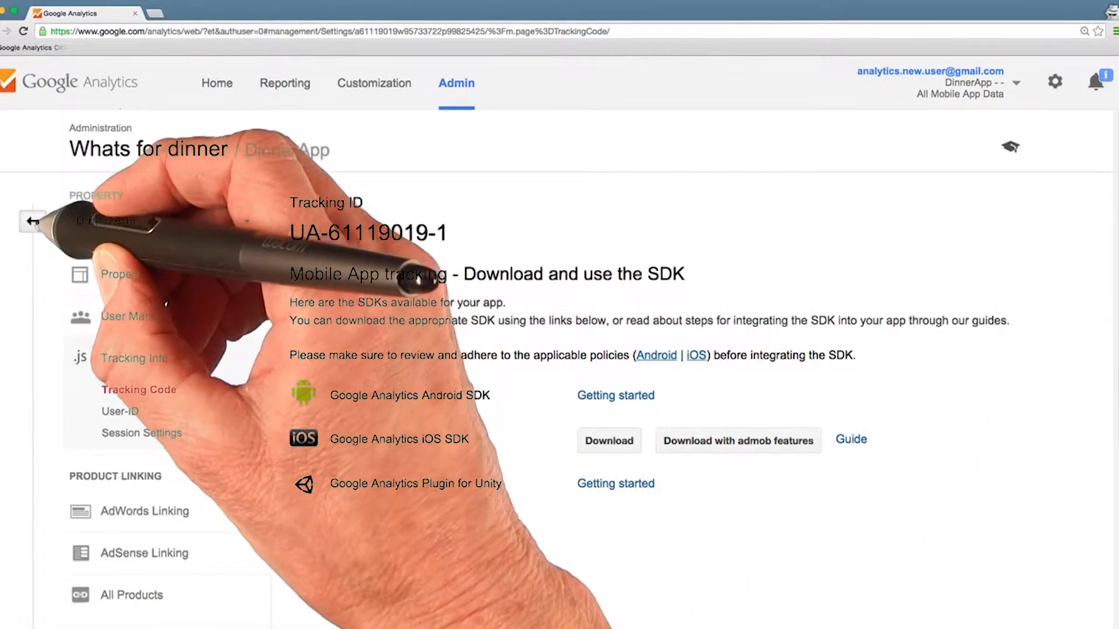
- Go back from the property panel to the Admin overview's Account, Property and View columns
click(32, 222)
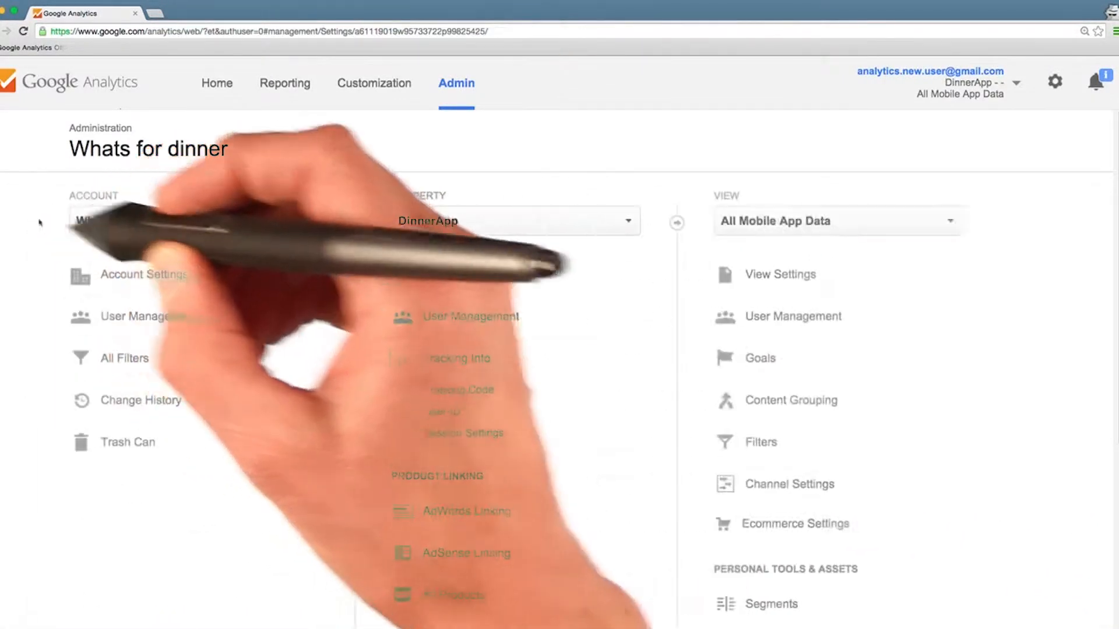
mouse_move(1035, 457)
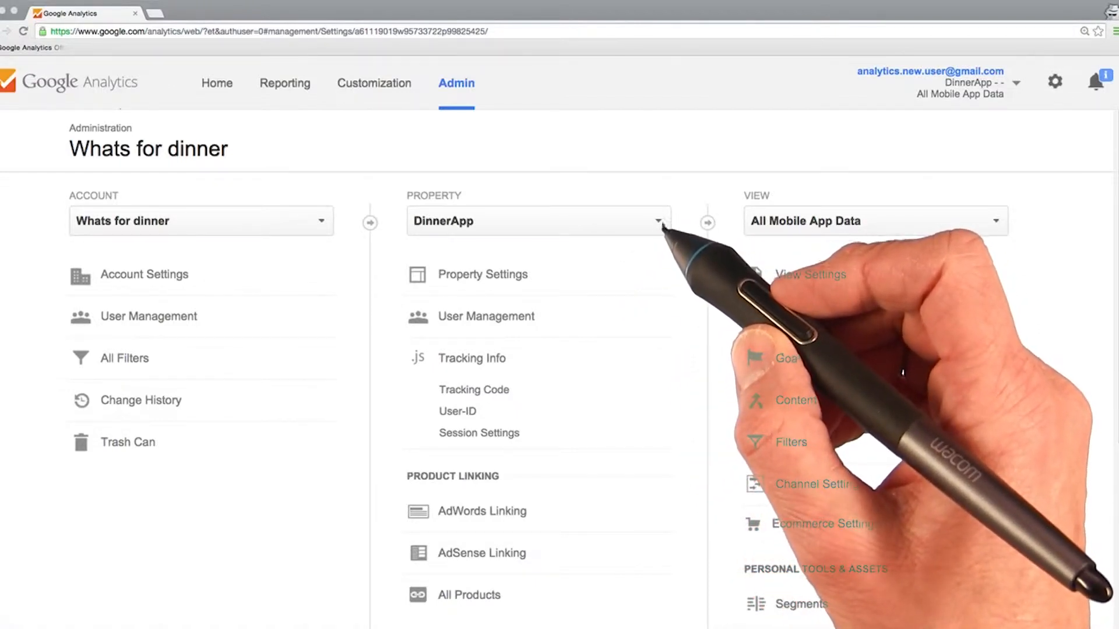
- Open DinnerApp's Property Settings to view its tracking ID, property name and default view
click(483, 273)
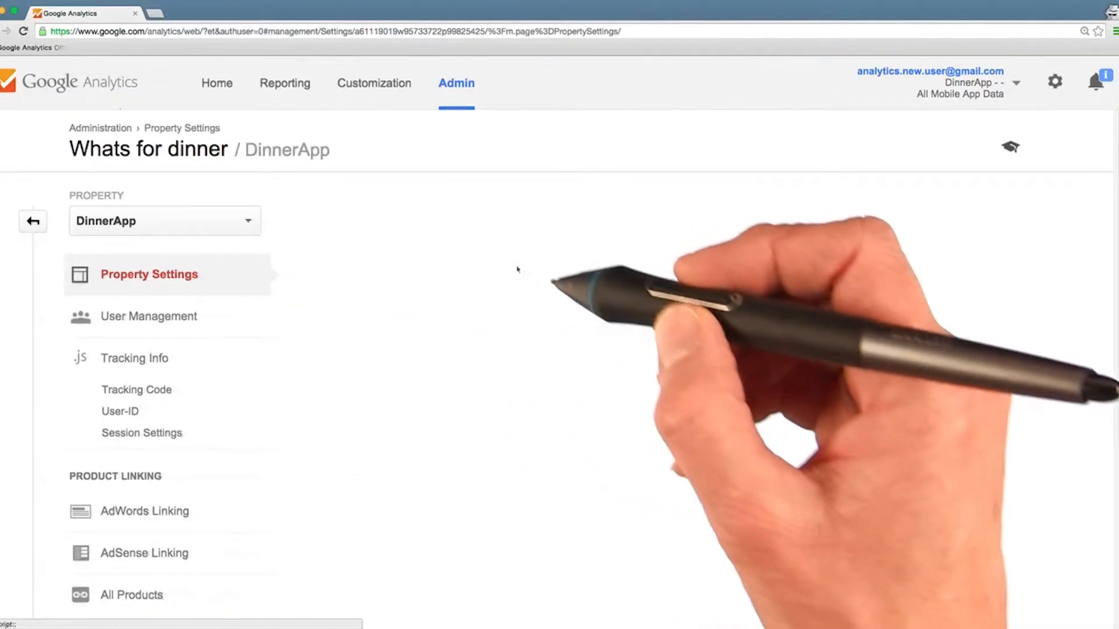
click(149, 274)
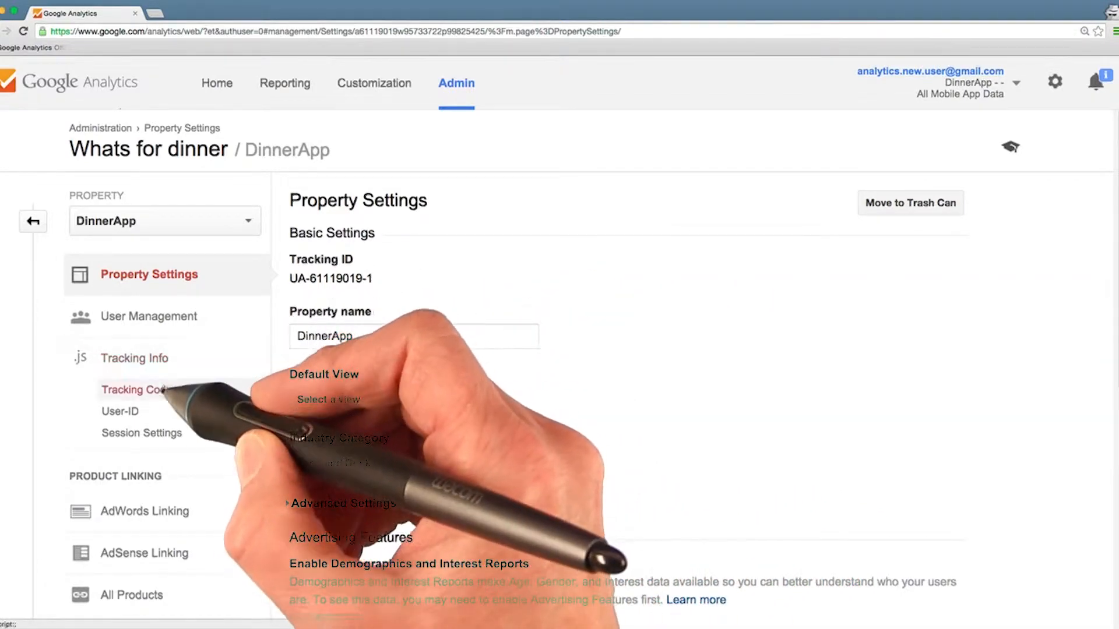
- View DinnerApp's tracking code page (UA-61119019-1, SDK downloads), then return to the Admin overview
click(146, 390)
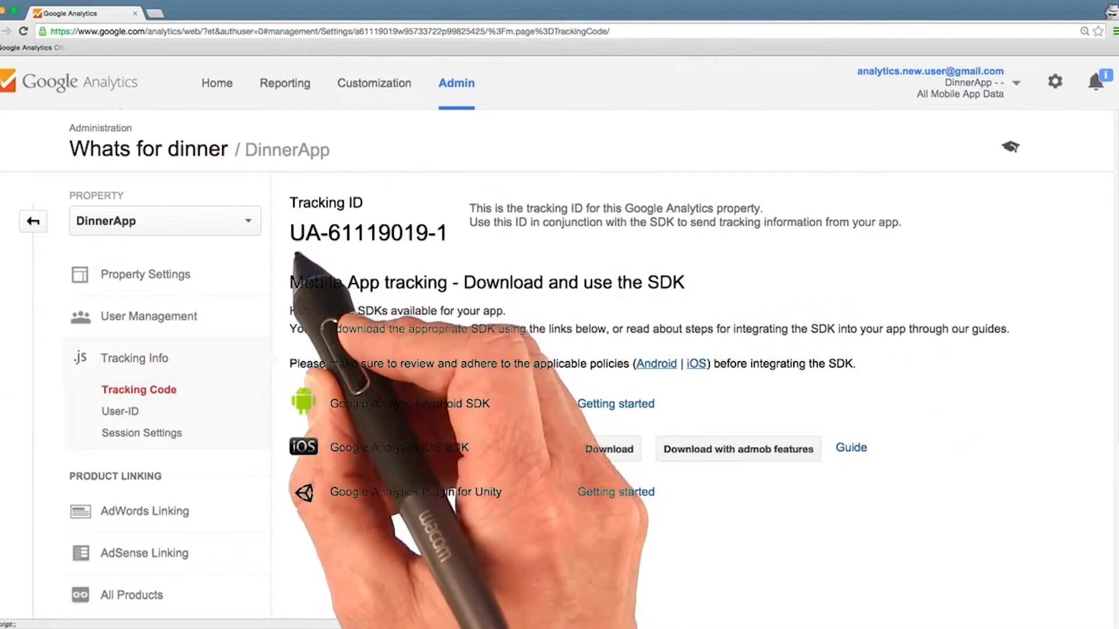
mouse_move(485, 343)
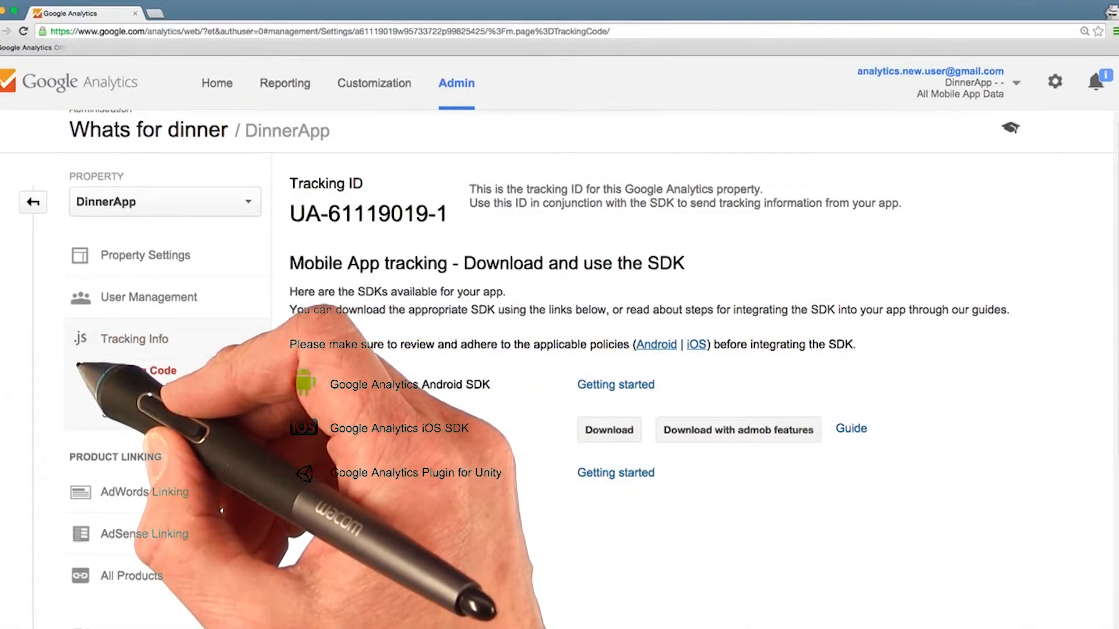
click(134, 338)
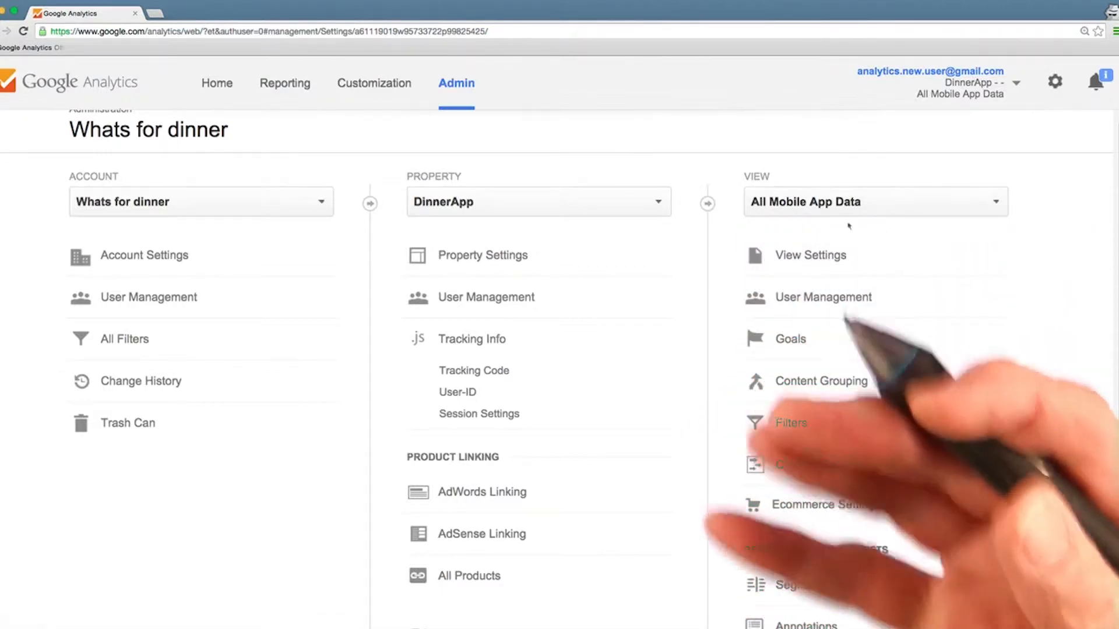
mouse_move(928, 229)
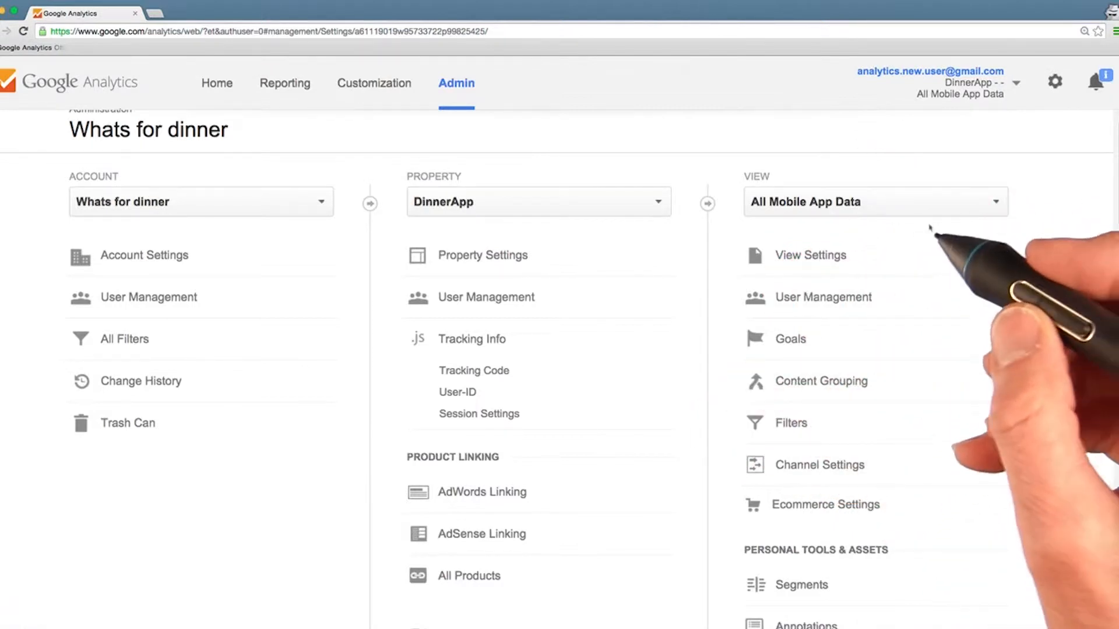
click(875, 202)
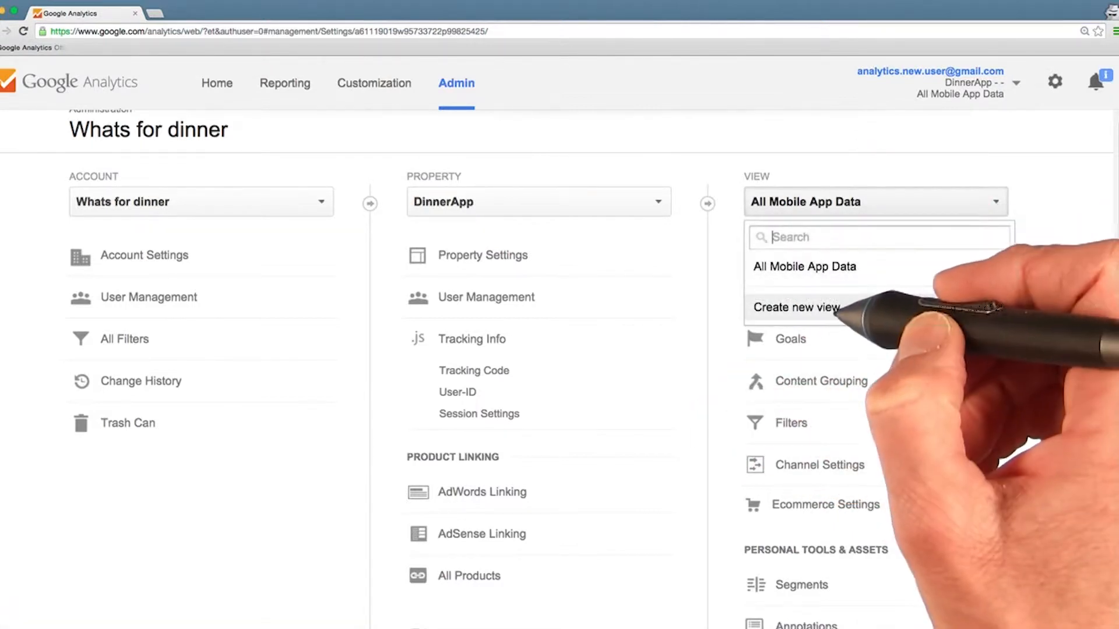
click(797, 307)
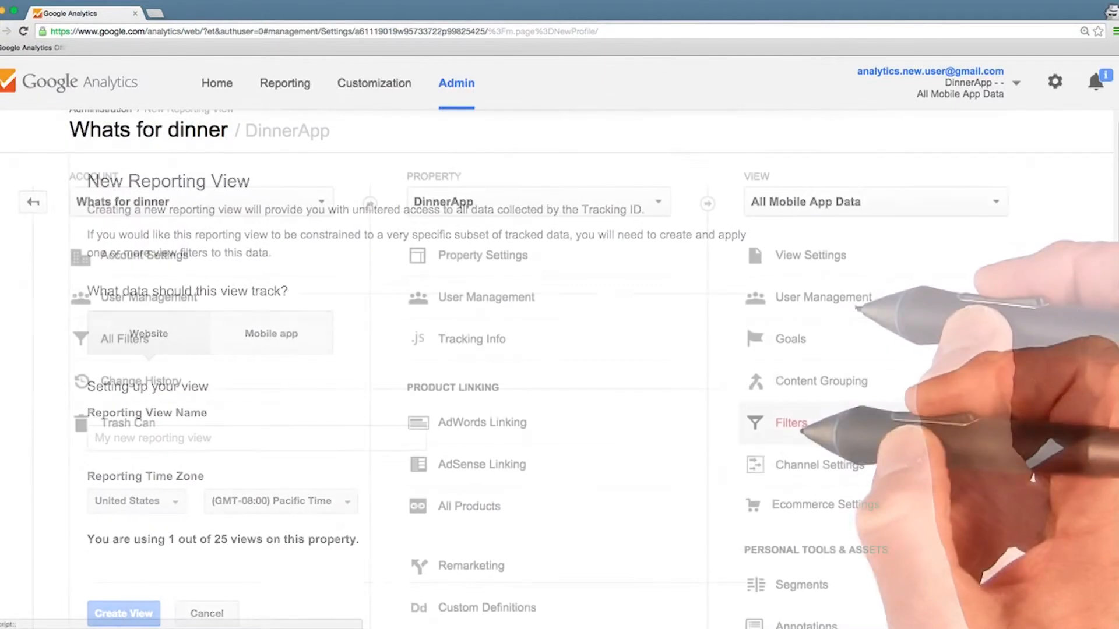
click(206, 614)
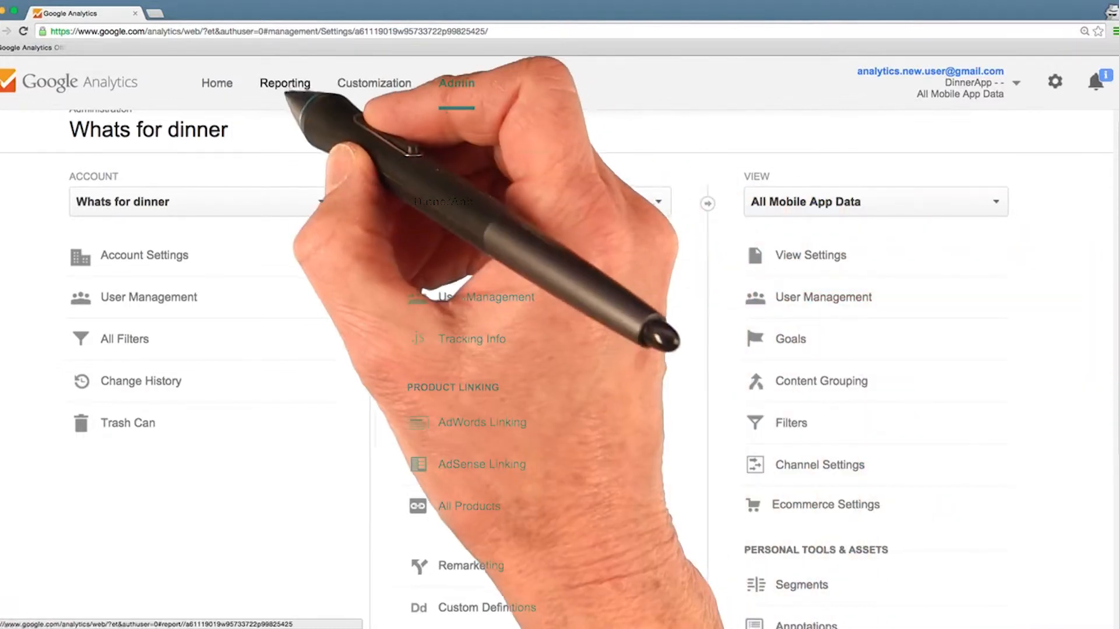
click(284, 83)
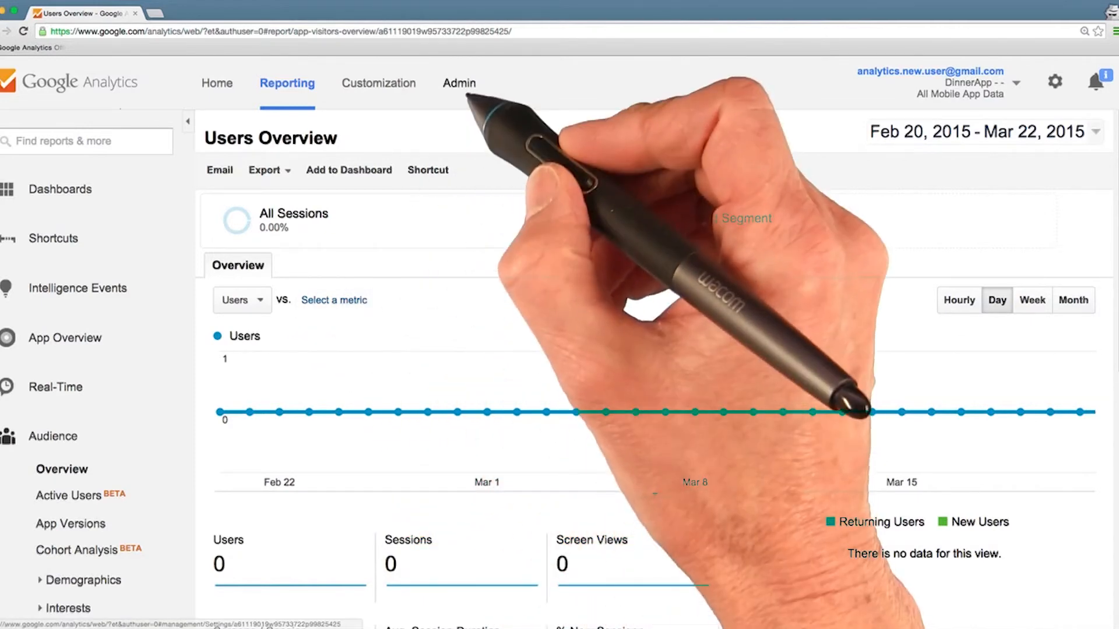
click(459, 83)
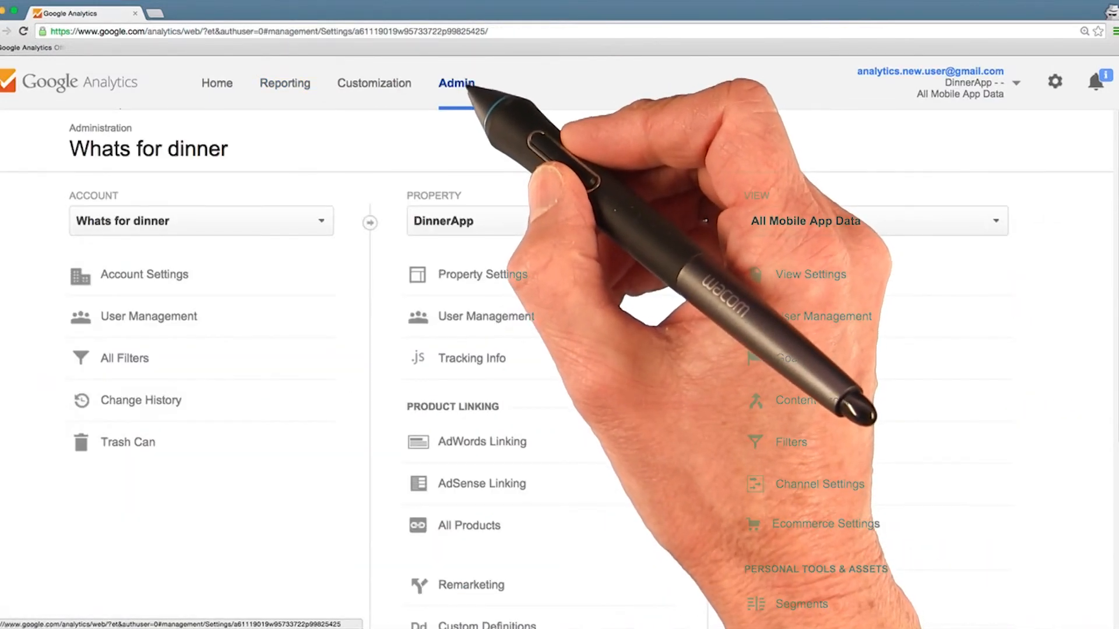